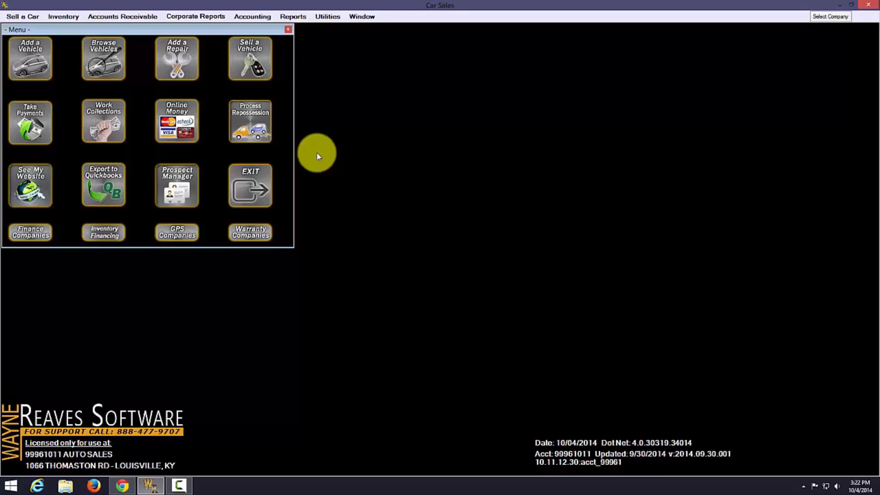
{"action": "mouse_move", "coordinate": [310, 155]}
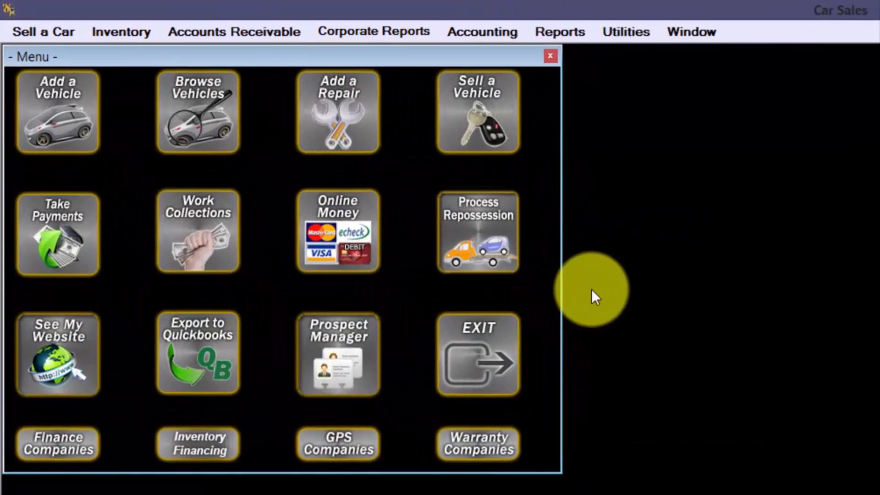
{"action": "mouse_move", "coordinate": [82, 56]}
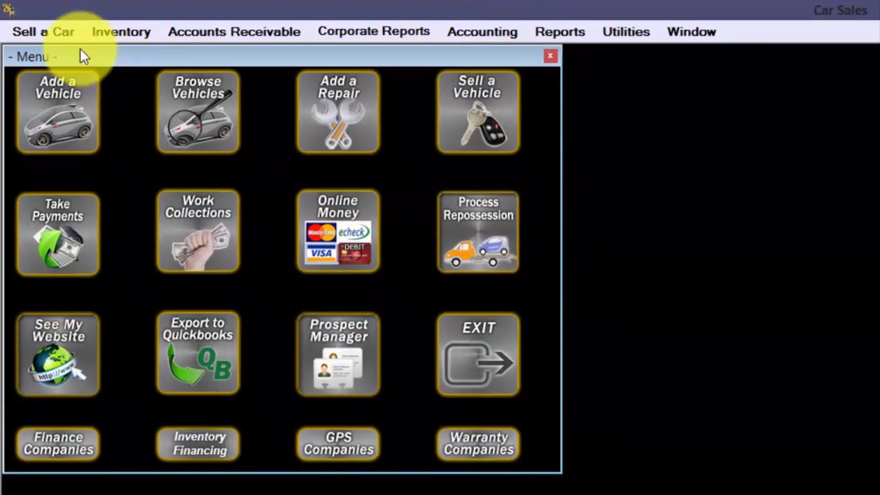
Start wholesaling a car from the Sell a Car options to reach the dealer list.
{"action": "left_click", "coordinate": [42, 31]}
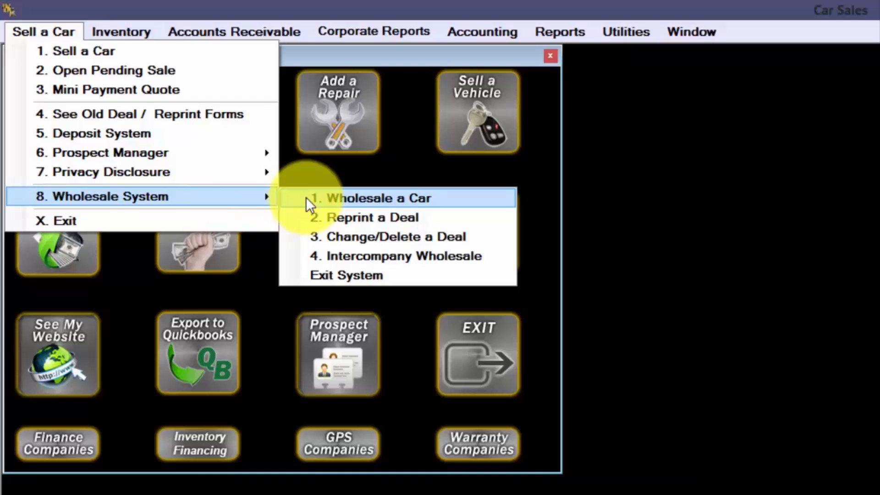
{"action": "left_click", "coordinate": [378, 197]}
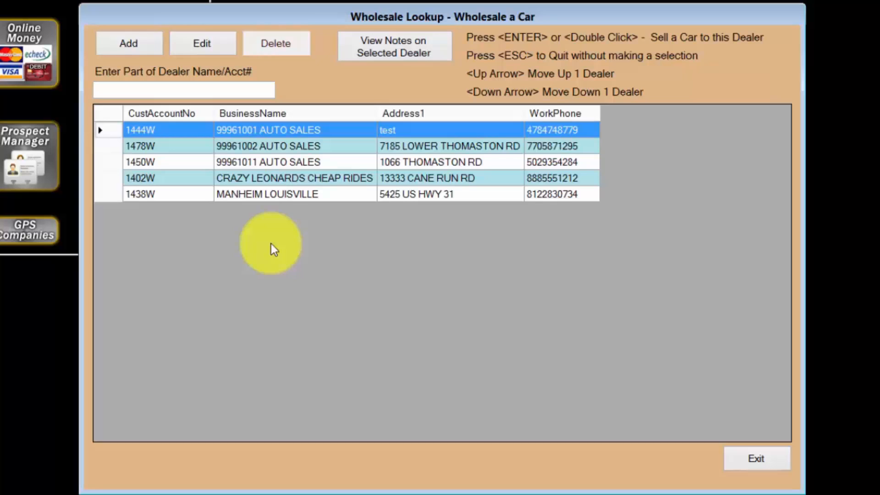
{"action": "mouse_move", "coordinate": [188, 186]}
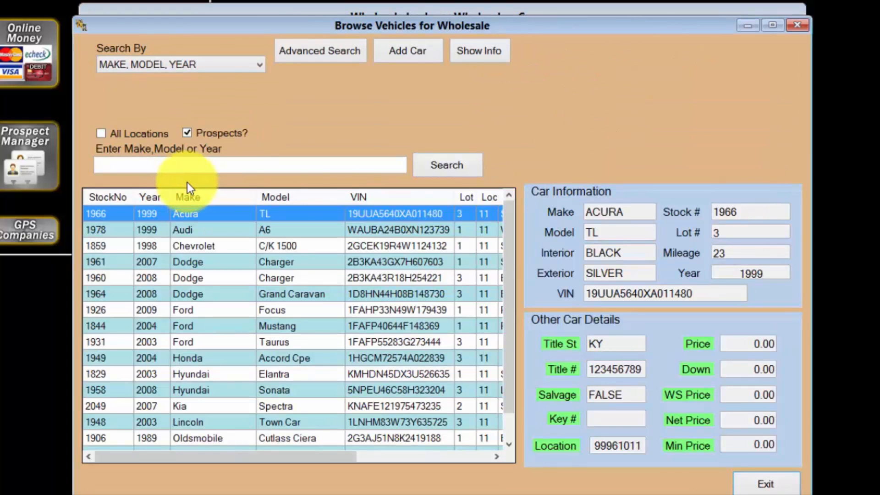
{"action": "mouse_move", "coordinate": [227, 446]}
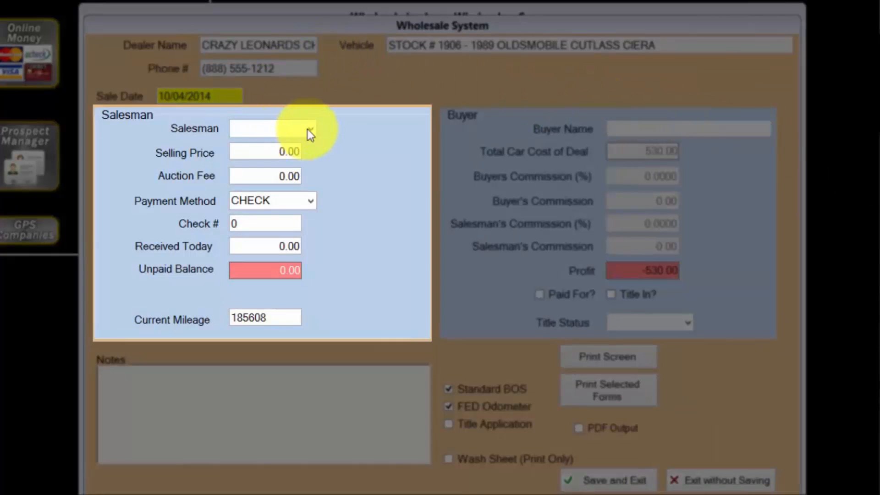
Assign salesman MAC and enter a 550 selling price for the Cutlass Ciera.
{"action": "left_click", "coordinate": [310, 128]}
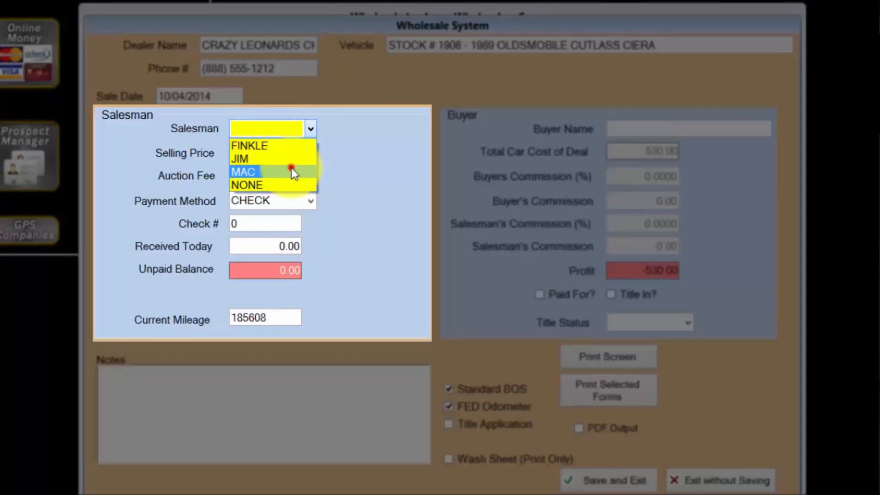
{"action": "left_click", "coordinate": [244, 172]}
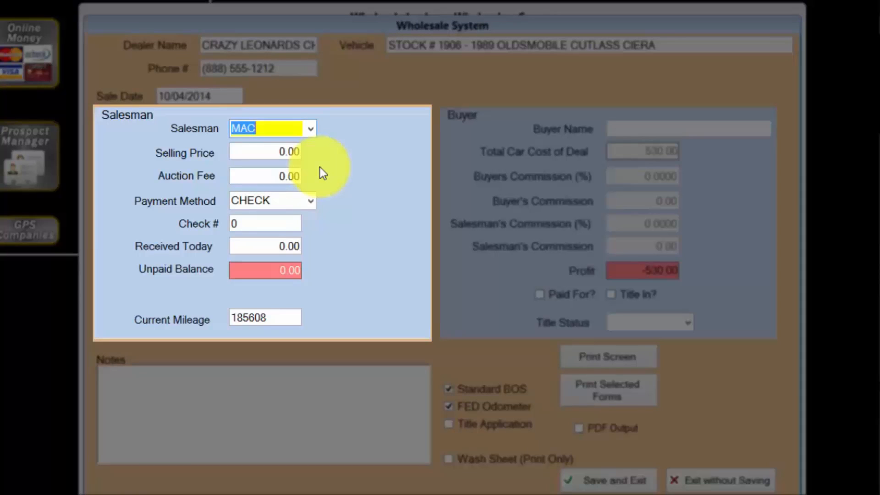
{"action": "left_click", "coordinate": [264, 152]}
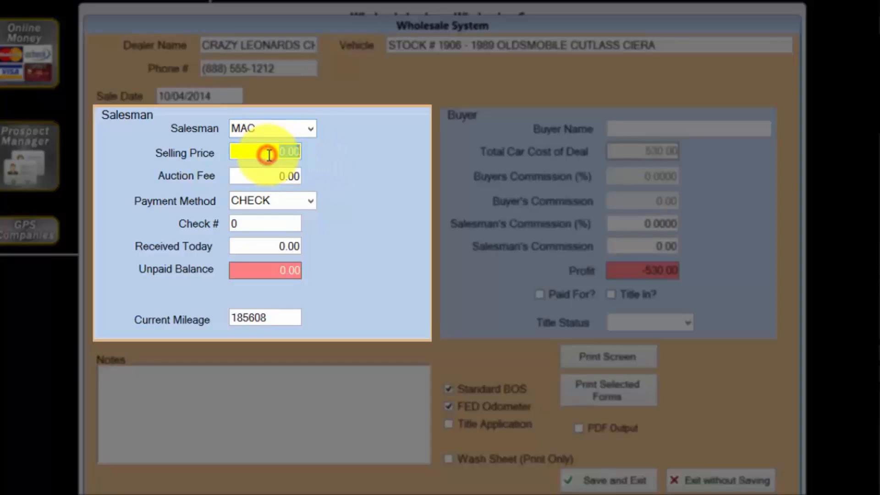
{"action": "type", "text": "550"}
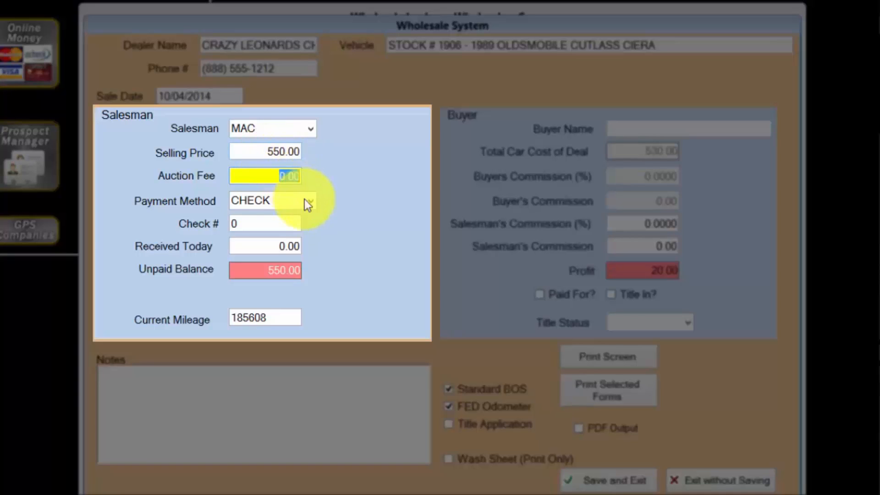
Set the payment method to OTHER.
{"action": "left_click", "coordinate": [309, 200]}
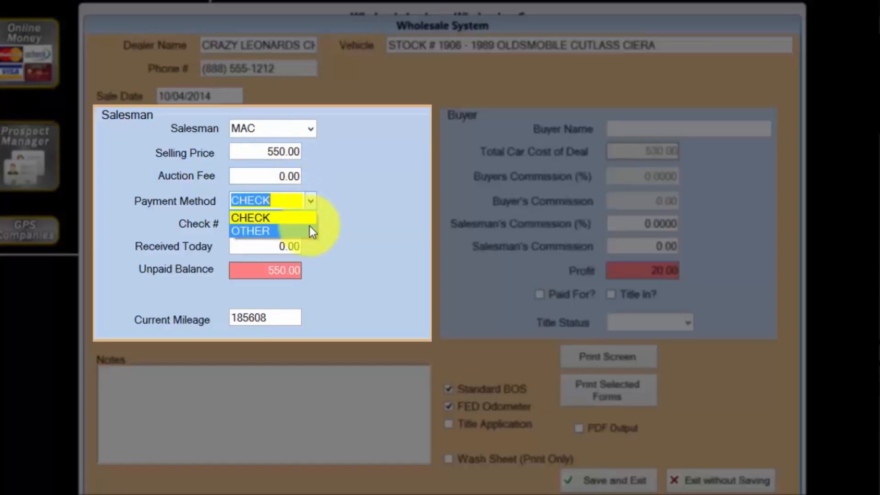
{"action": "left_click", "coordinate": [250, 231]}
{"action": "type", "text": "550"}
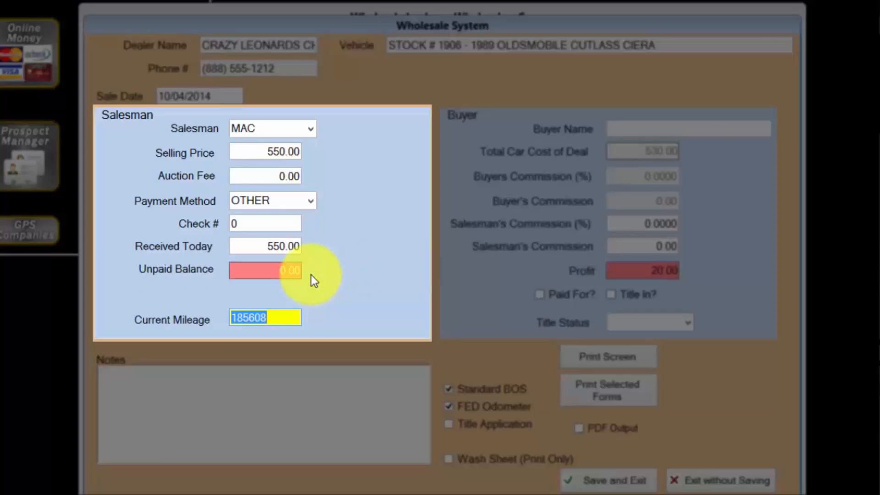
{"action": "mouse_move", "coordinate": [309, 301]}
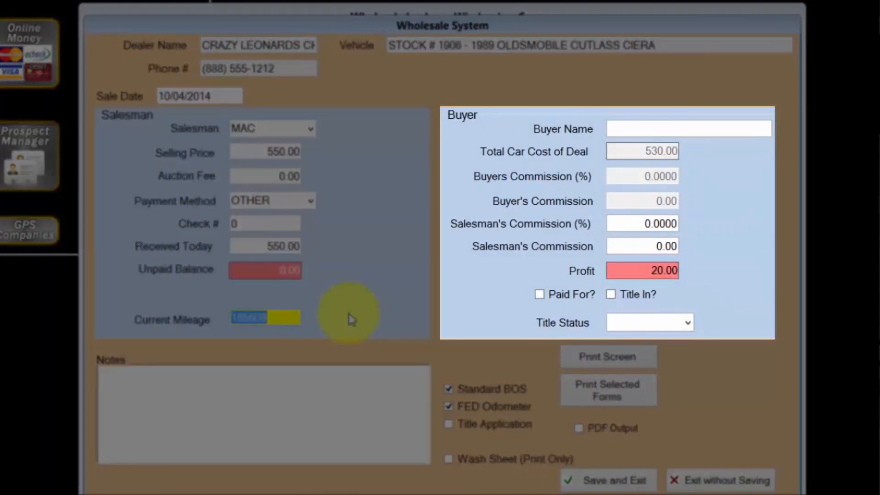
{"action": "mouse_move", "coordinate": [468, 255]}
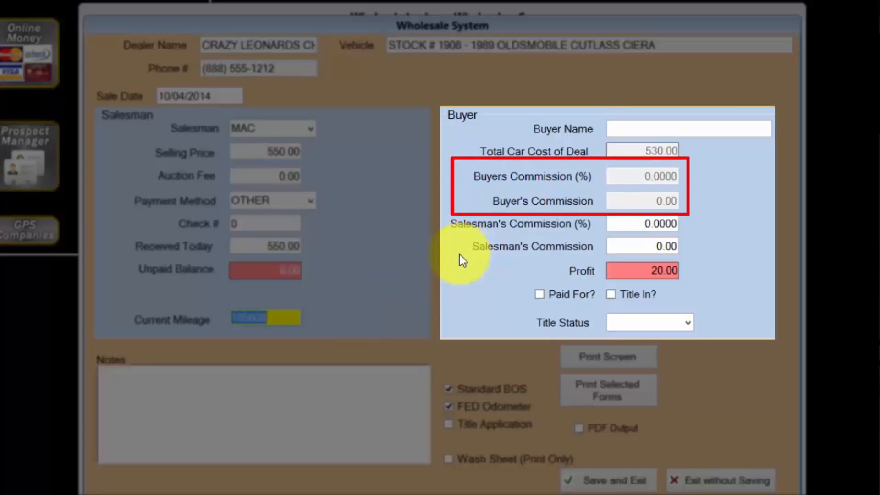
{"action": "mouse_move", "coordinate": [455, 276]}
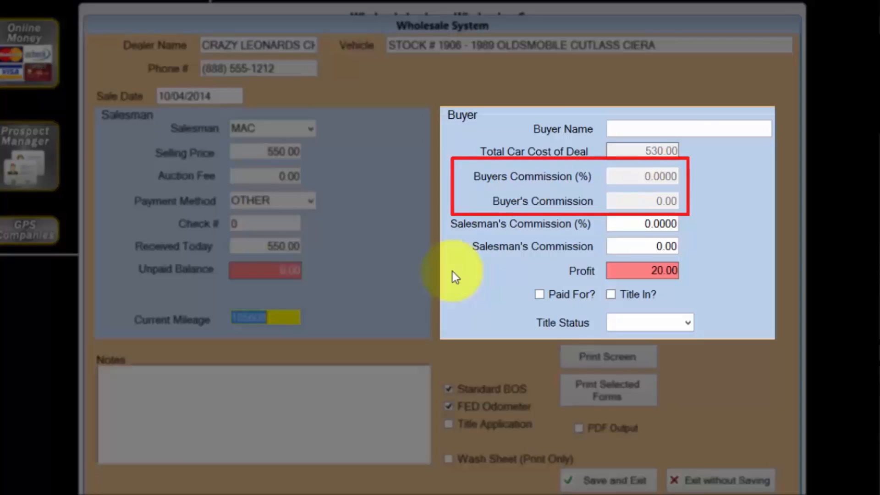
{"action": "left_click", "coordinate": [643, 223]}
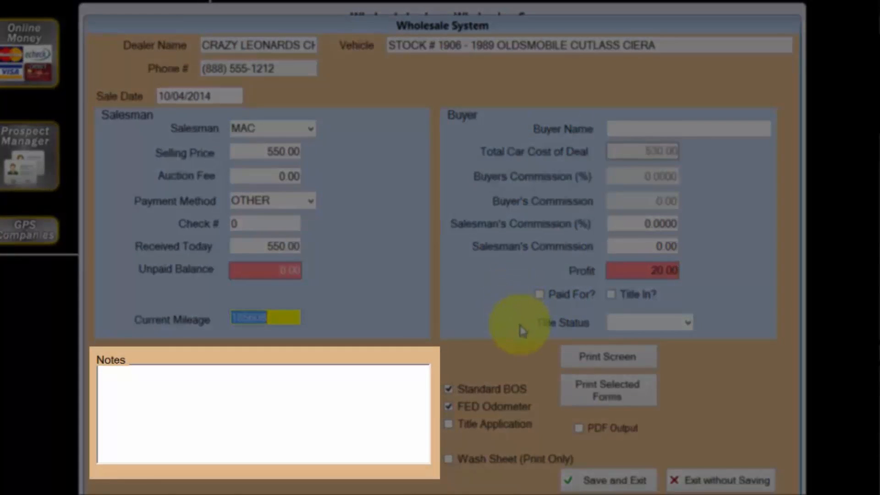
{"action": "mouse_move", "coordinate": [517, 344]}
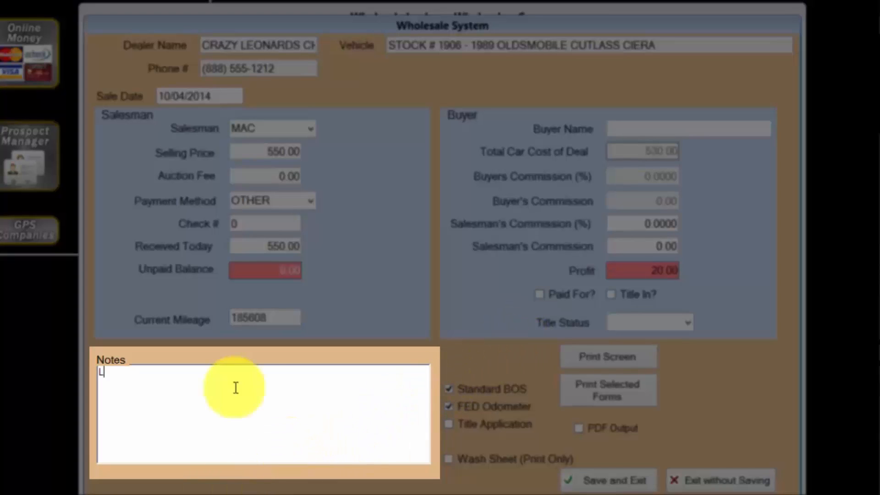
Type the note 'Leonard is really crazy.' into the deal's Notes box.
{"action": "type", "text": "Leonard is r"}
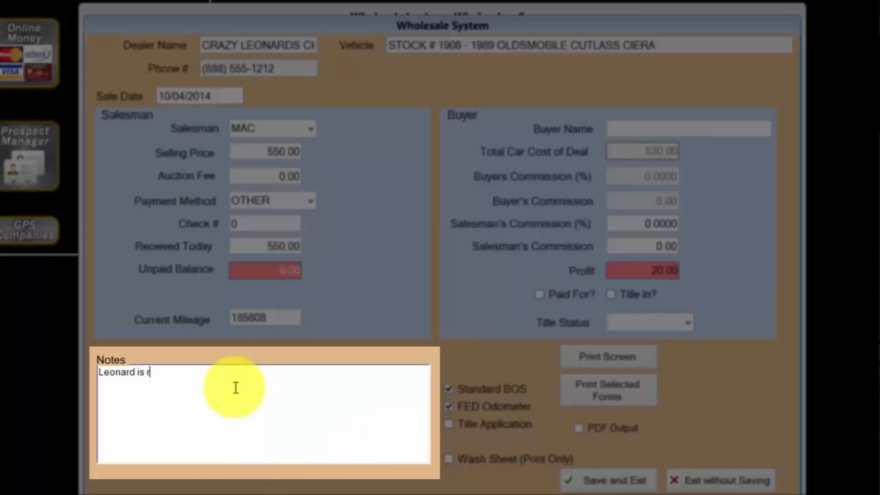
{"action": "type", "text": "eally cra"}
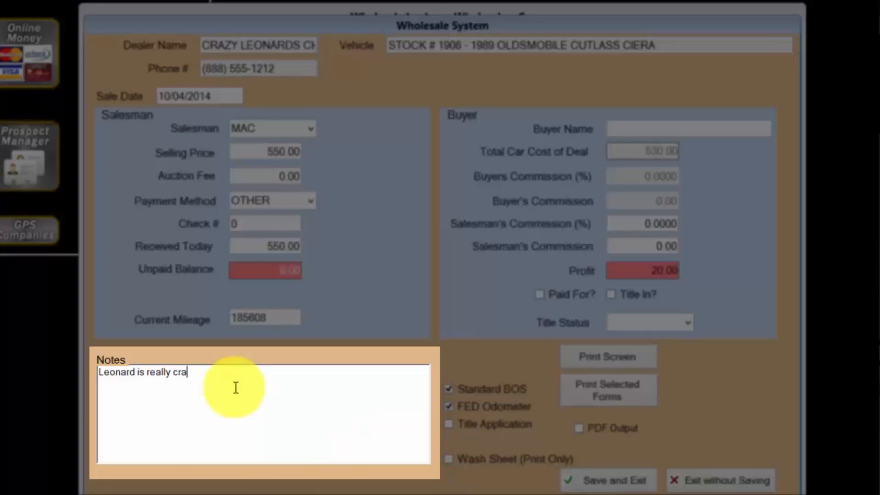
{"action": "type", "text": "zy.."}
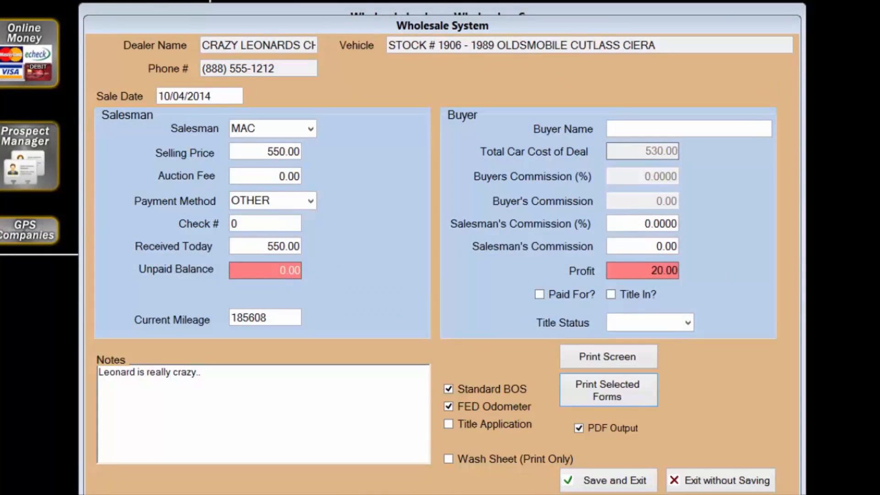
{"action": "mouse_move", "coordinate": [607, 480]}
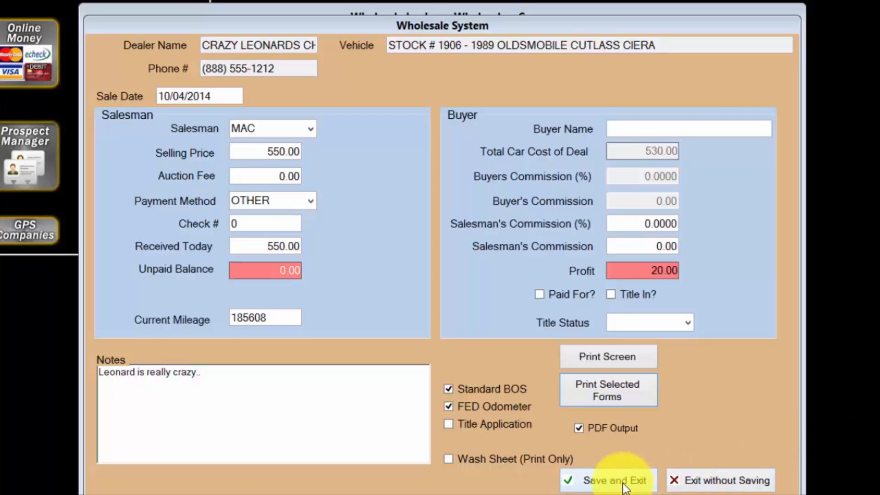